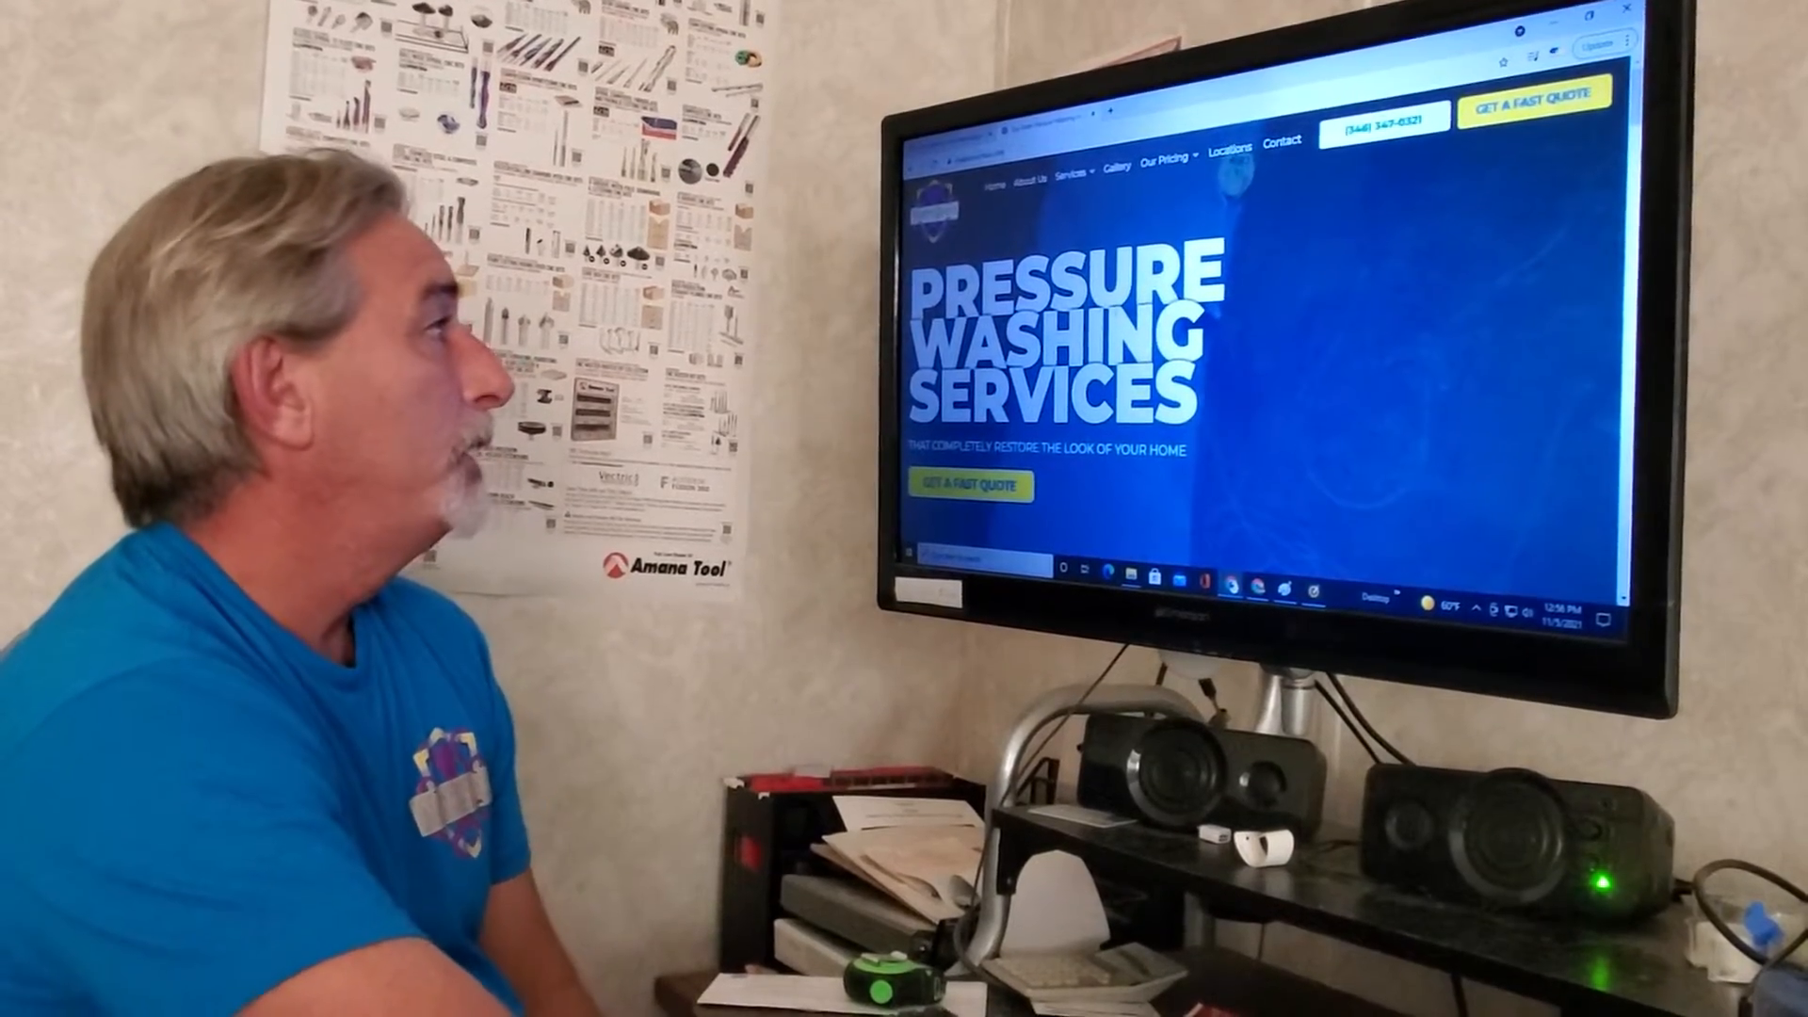
{"action": "scroll", "scroll_direction": "down", "scroll_amount": 3}
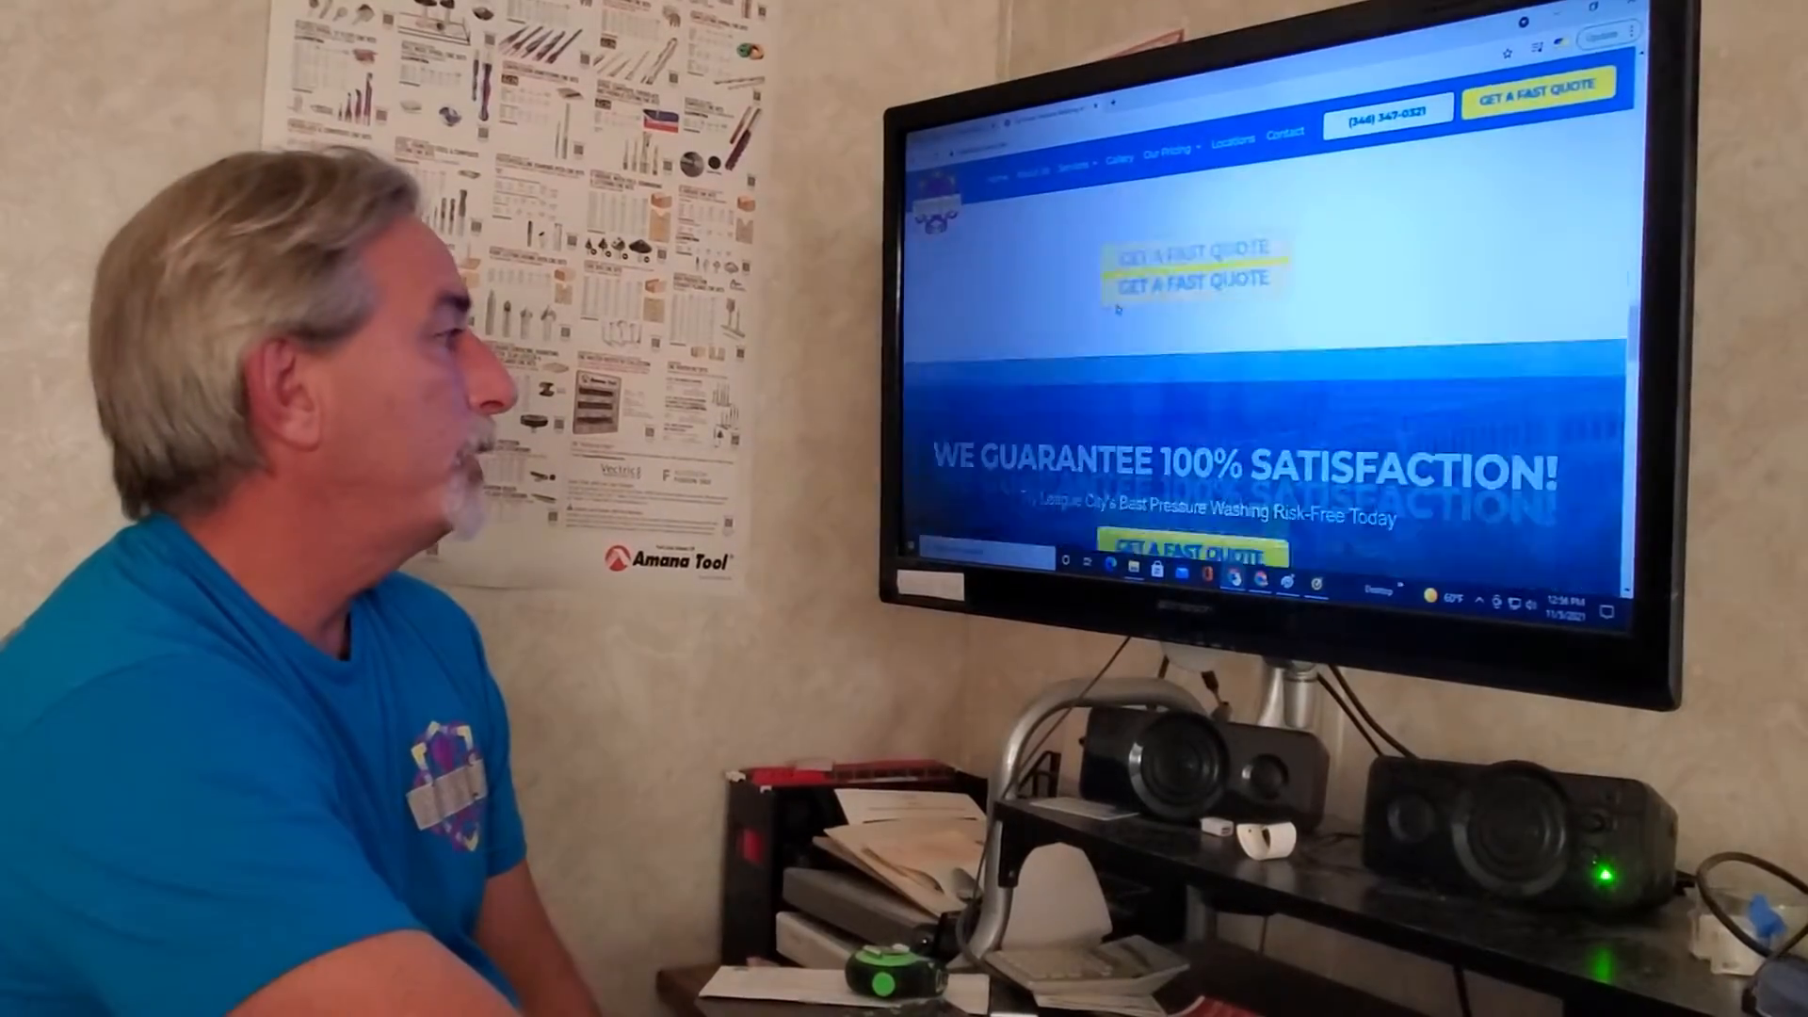
{"action": "scroll", "scroll_direction": "down", "scroll_amount": 3}
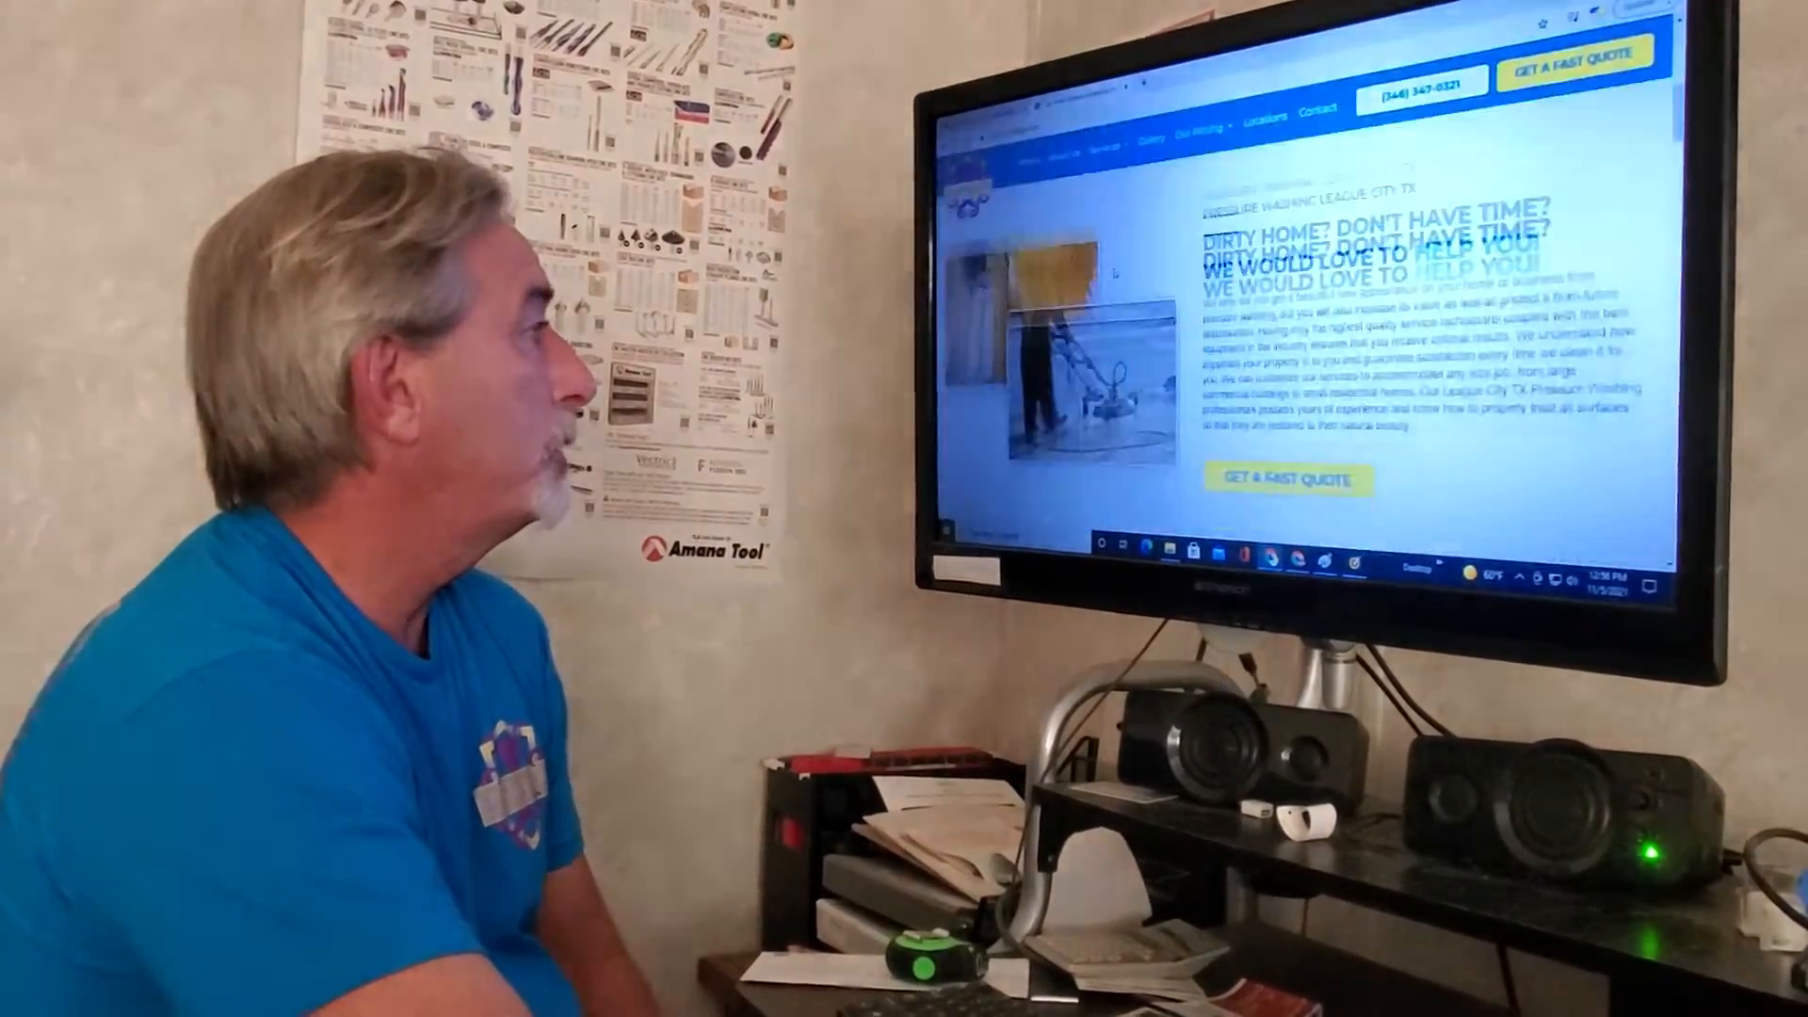
{"action": "scroll", "scroll_direction": "down", "scroll_amount": 3}
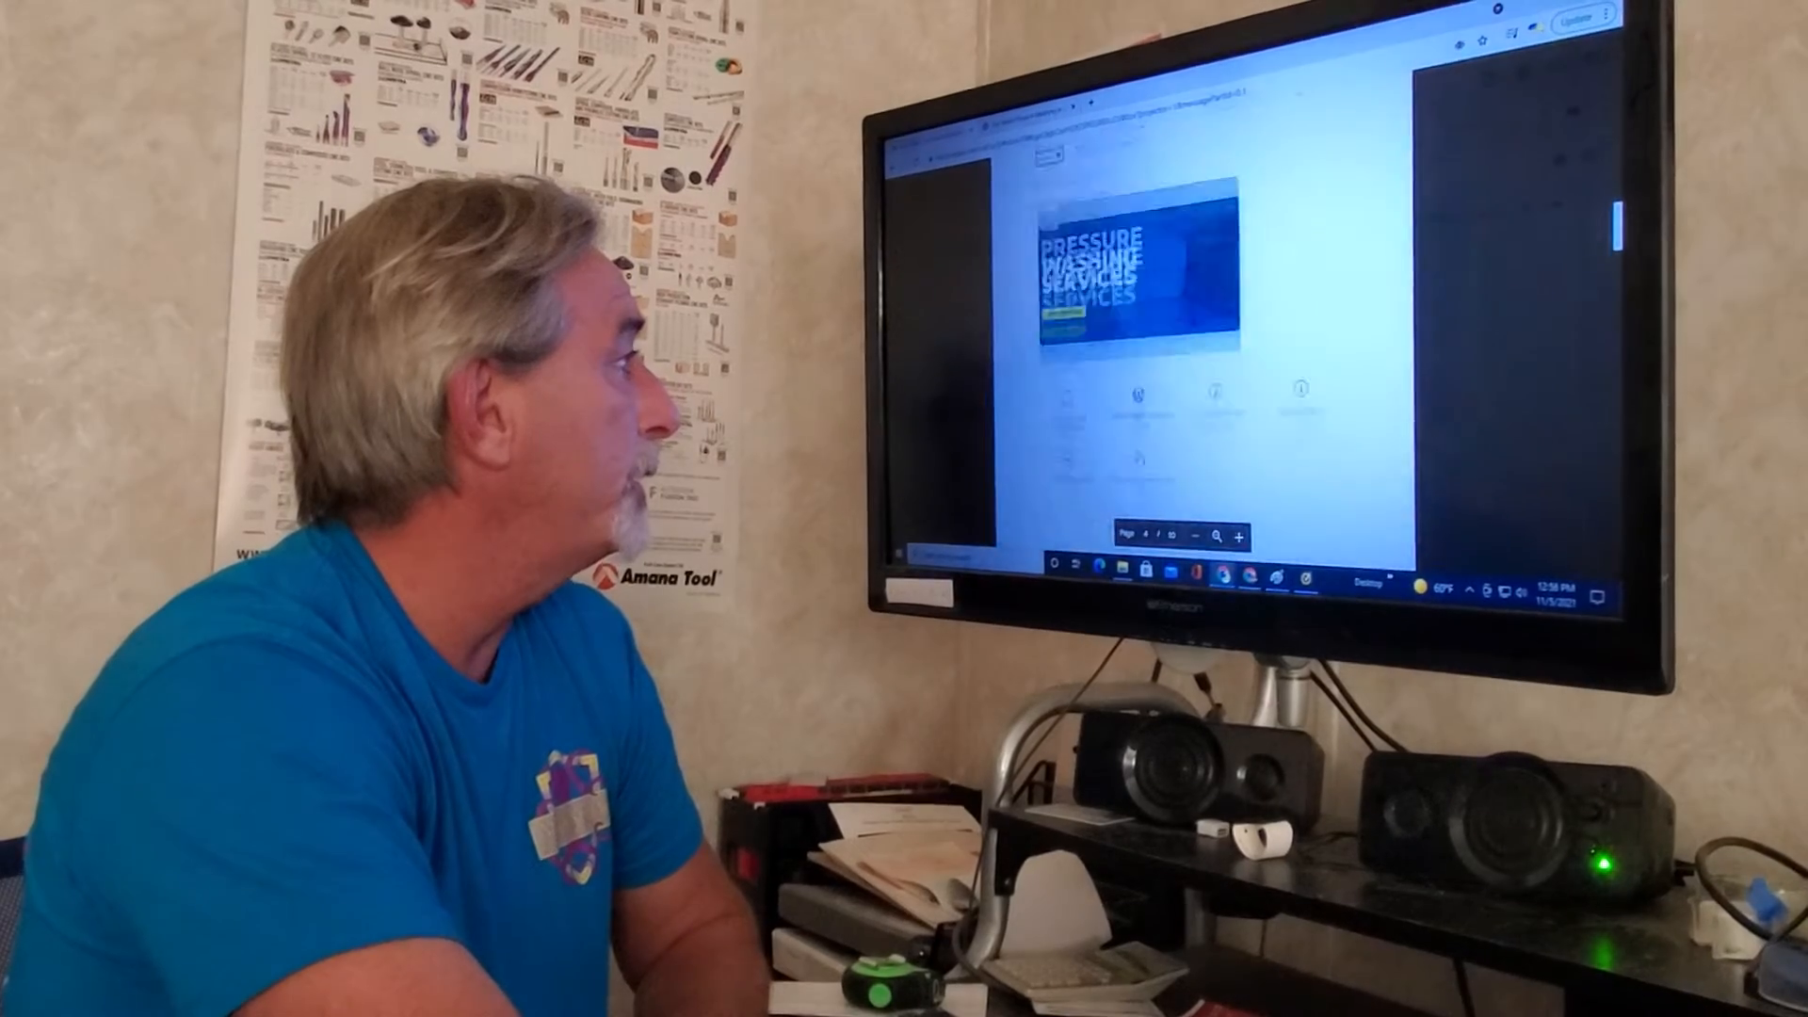
{"action": "scroll", "scroll_direction": "down", "scroll_amount": 3}
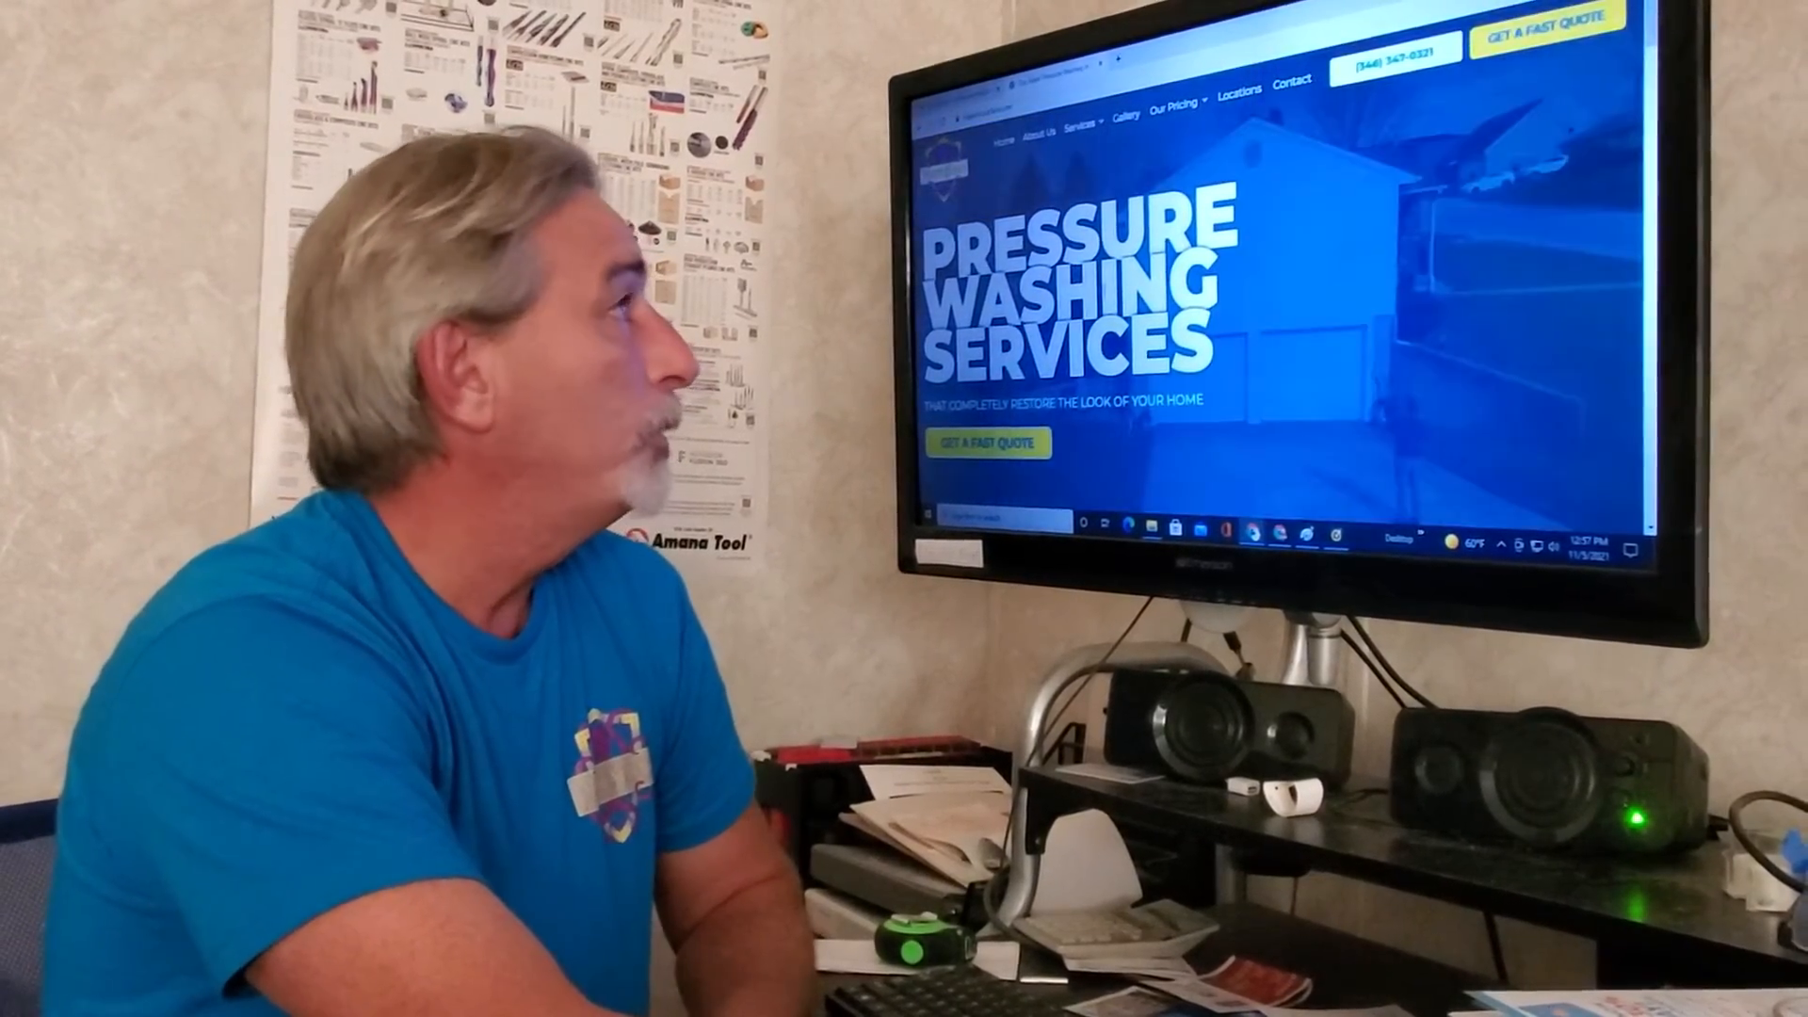
{"action": "scroll", "scroll_direction": "down", "scroll_amount": 3}
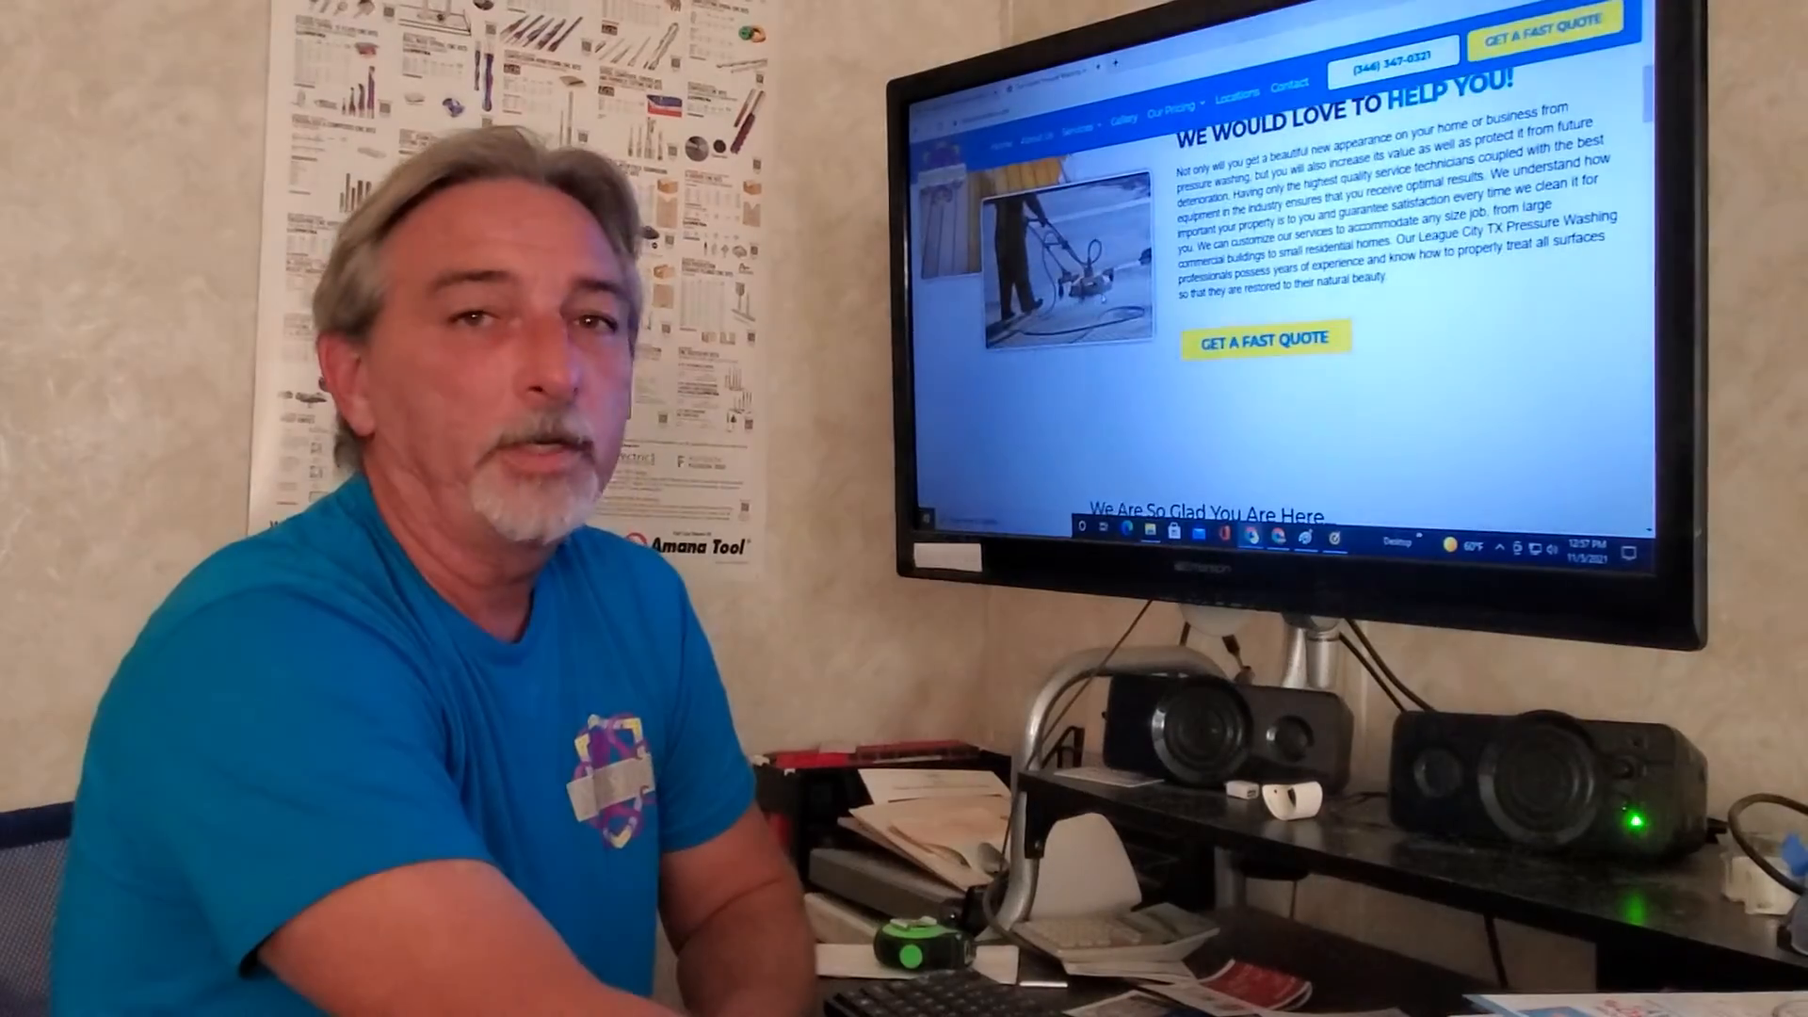